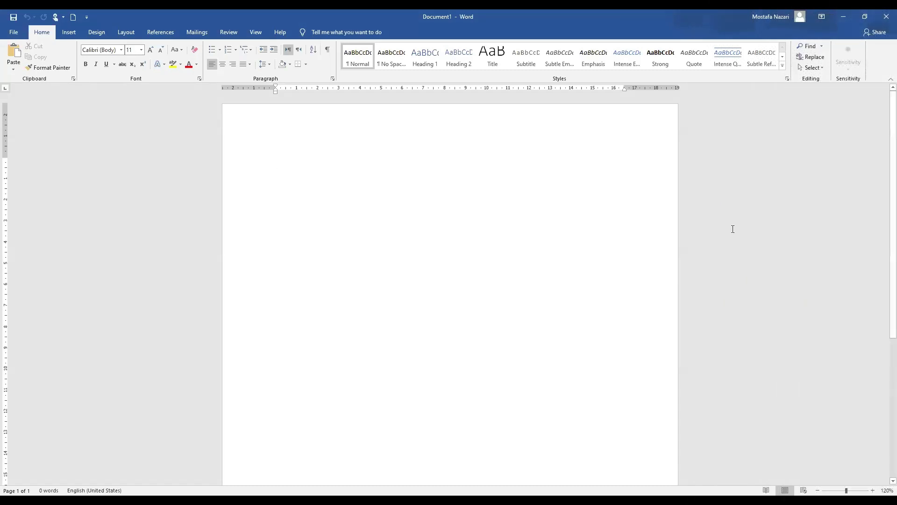
# - Set the page margins to the Normal preset of 2.54 cm on all sides
pyautogui.click(276, 162)
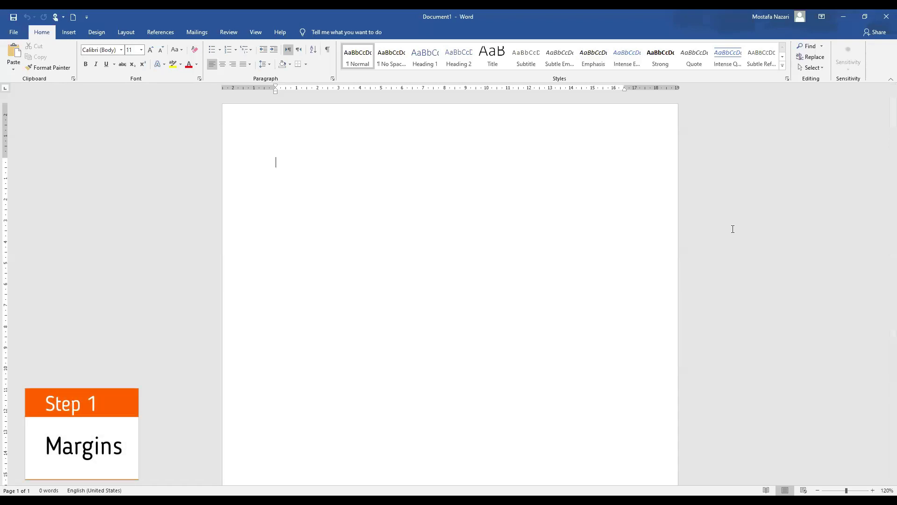
pyautogui.click(125, 32)
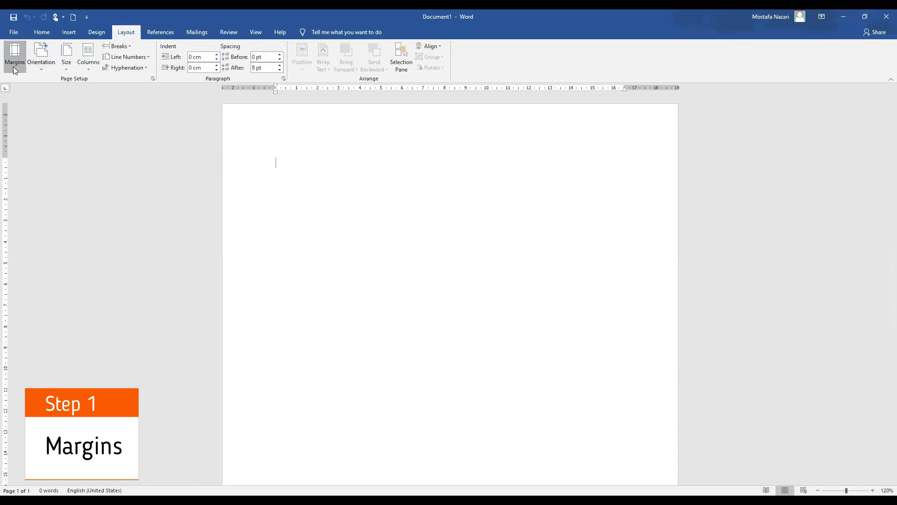
pyautogui.click(13, 54)
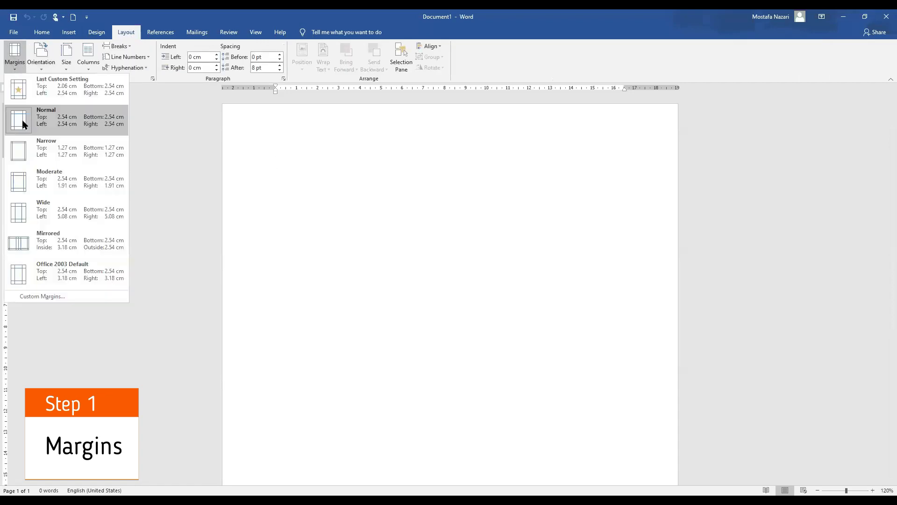
pyautogui.click(52, 119)
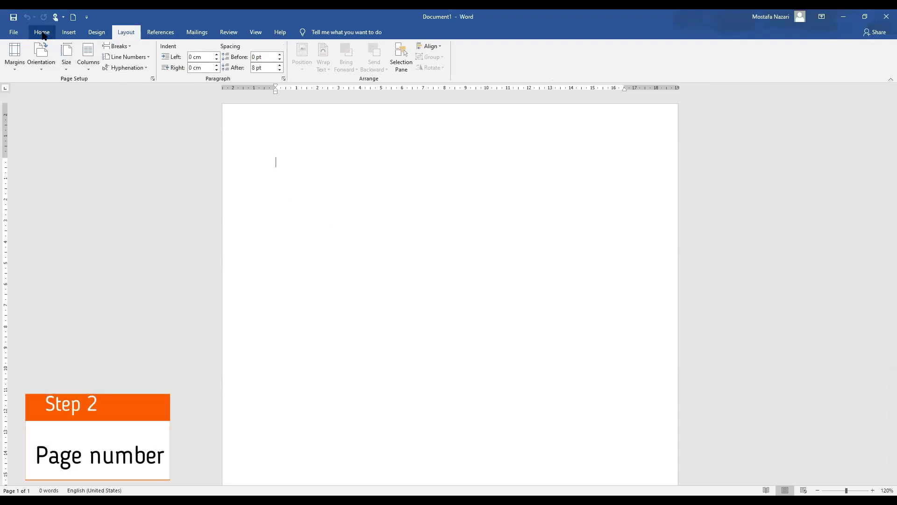
# - Insert a plain page number at the top right of the header
pyautogui.click(69, 32)
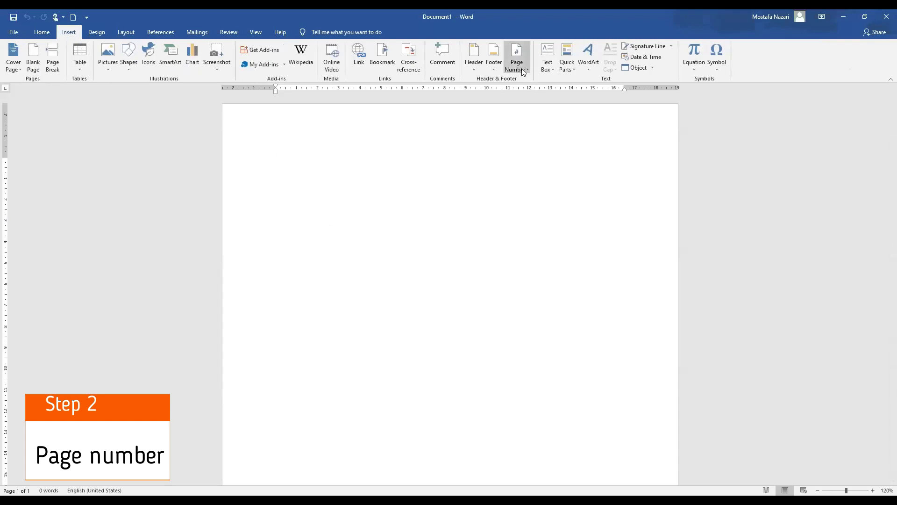
pyautogui.click(516, 55)
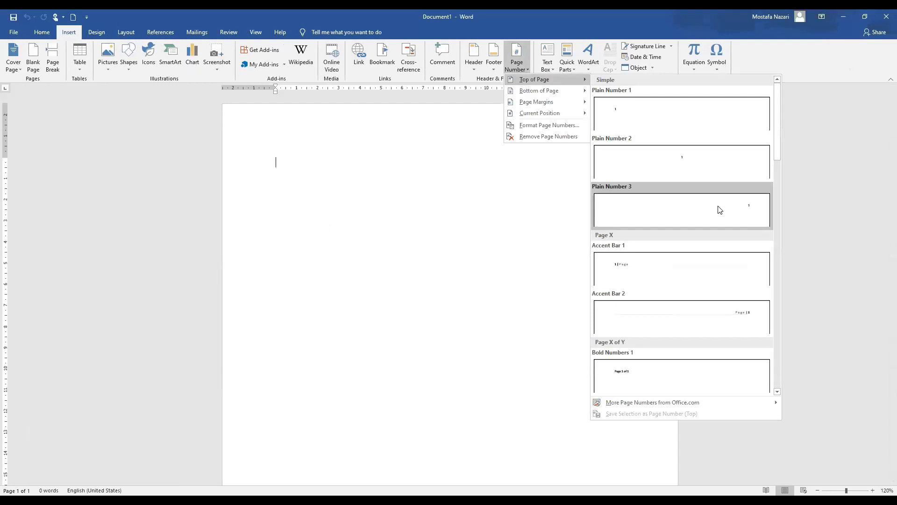
pyautogui.moveTo(720, 209)
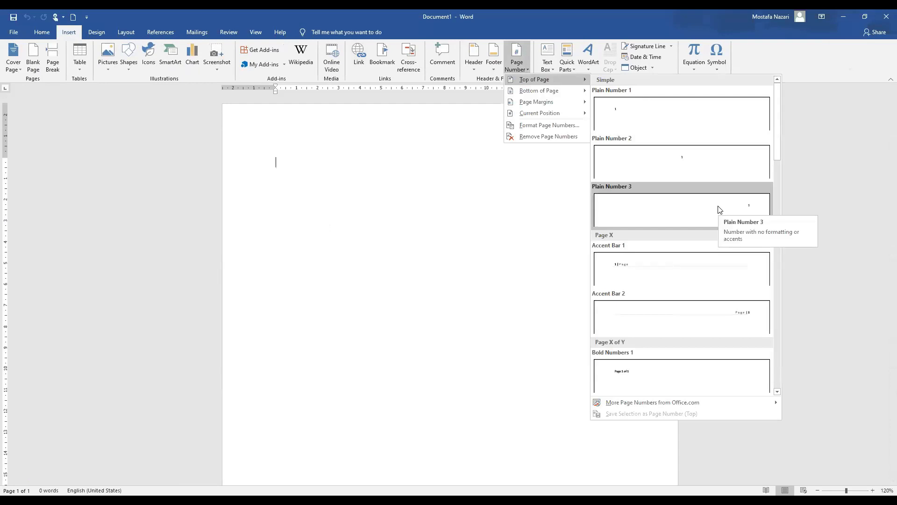
pyautogui.click(681, 211)
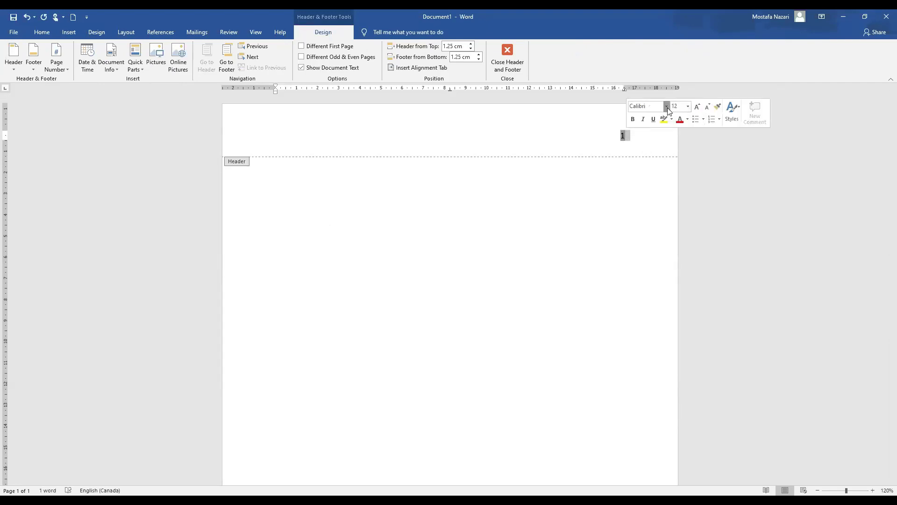
# - Set the page number's font to Times New Roman and close the header
pyautogui.click(668, 105)
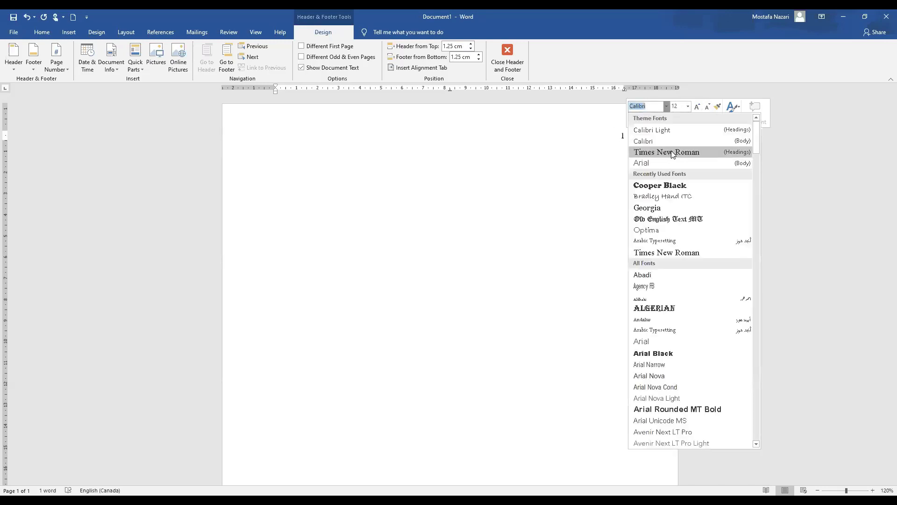
pyautogui.click(667, 152)
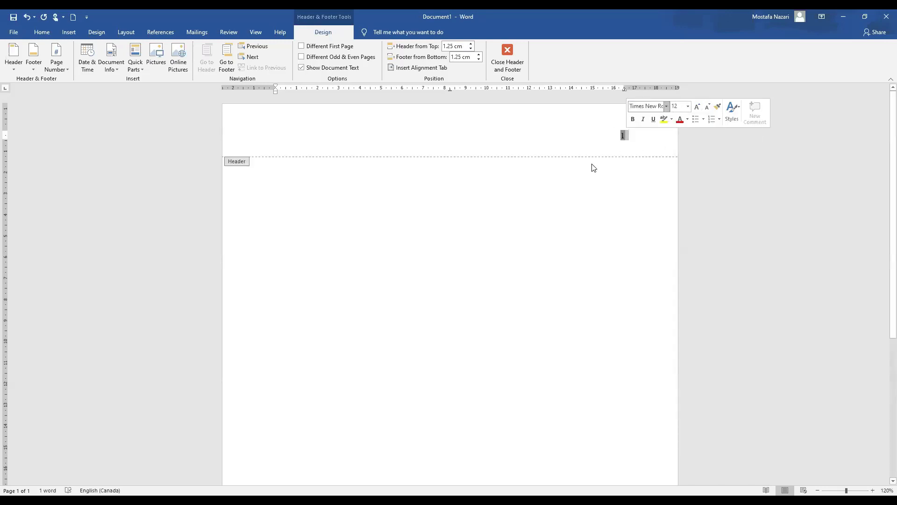
pyautogui.click(506, 49)
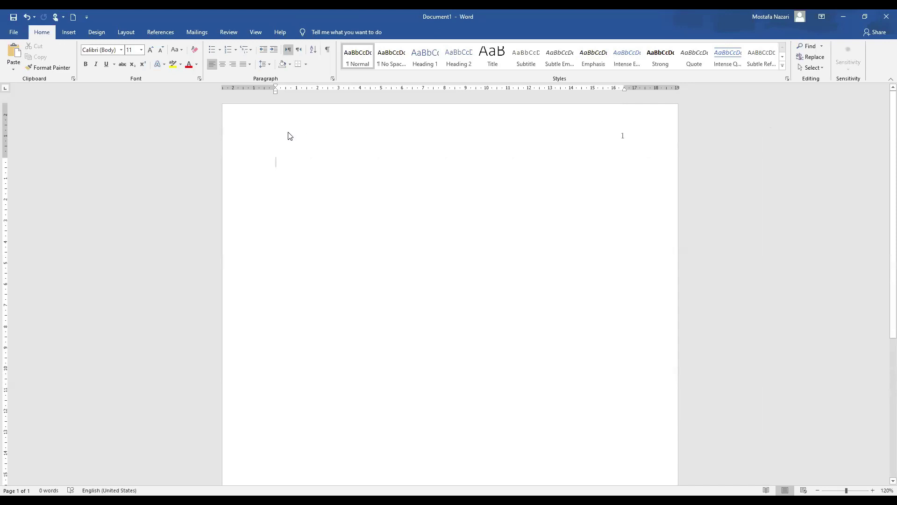
pyautogui.moveTo(286, 164)
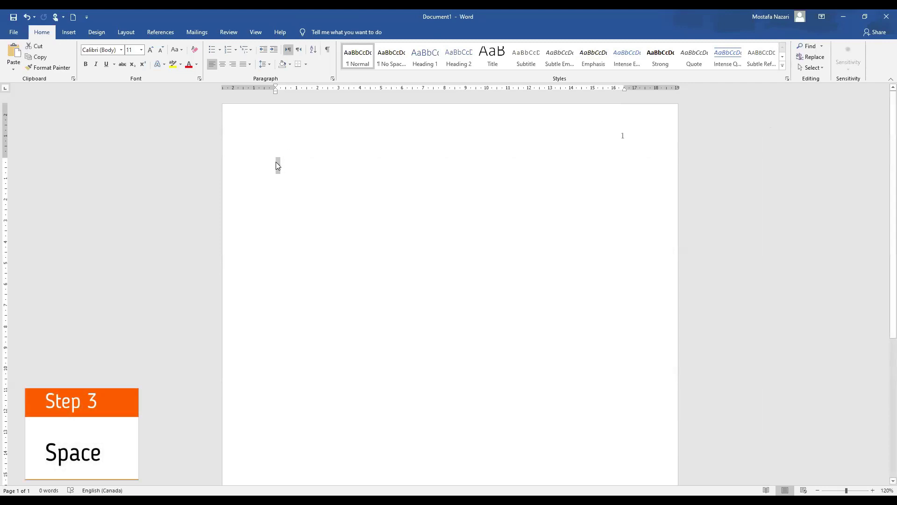
# - In the Paragraph dialog set double line spacing with 0 pt space after
pyautogui.rightClick(278, 164)
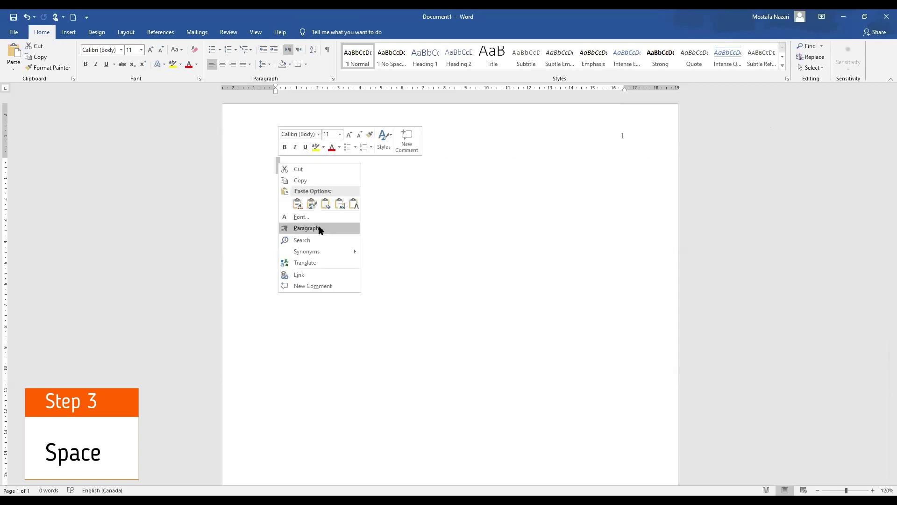
pyautogui.click(307, 228)
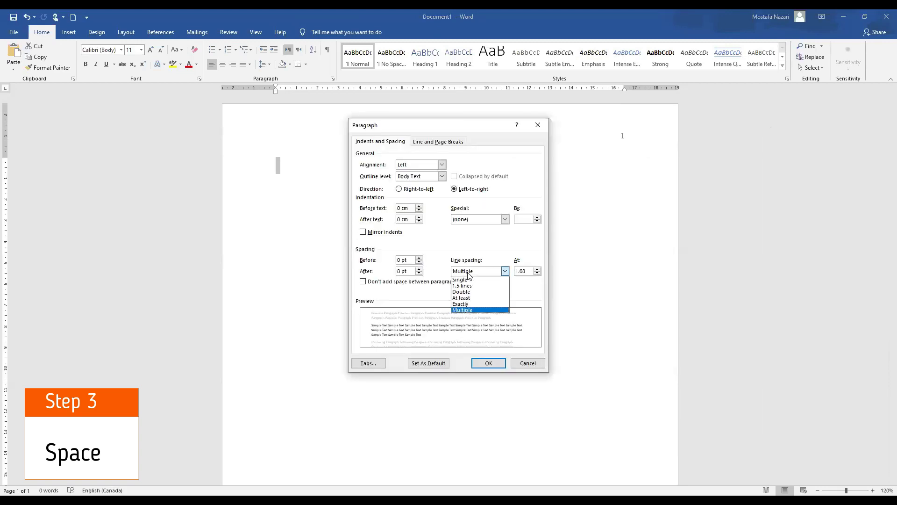
pyautogui.click(462, 291)
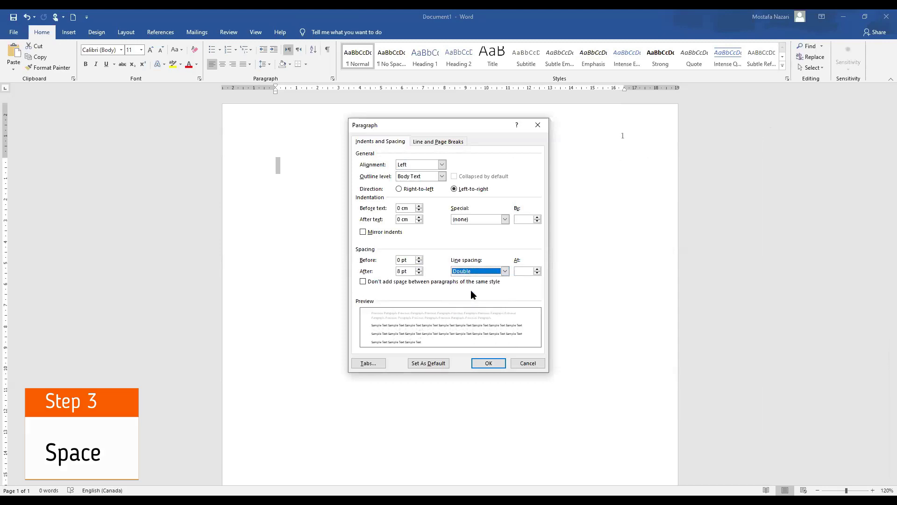
pyautogui.click(420, 273)
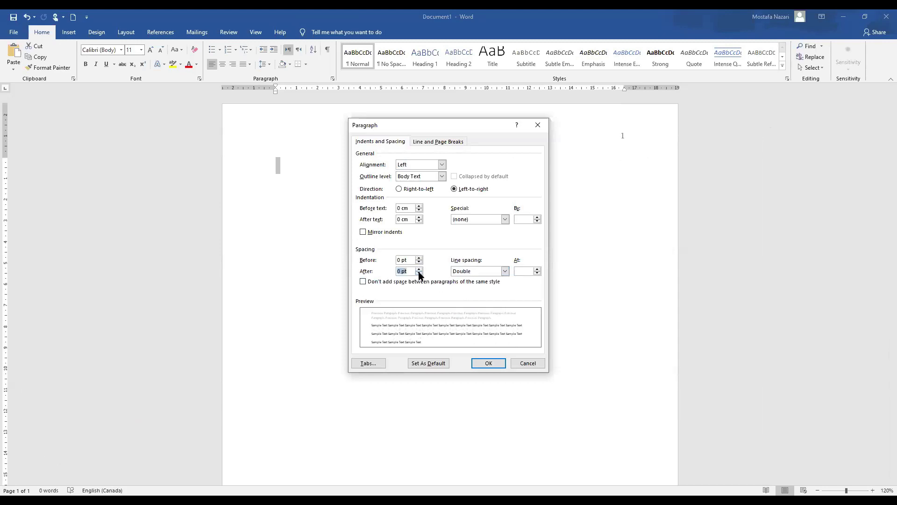
pyautogui.moveTo(491, 364)
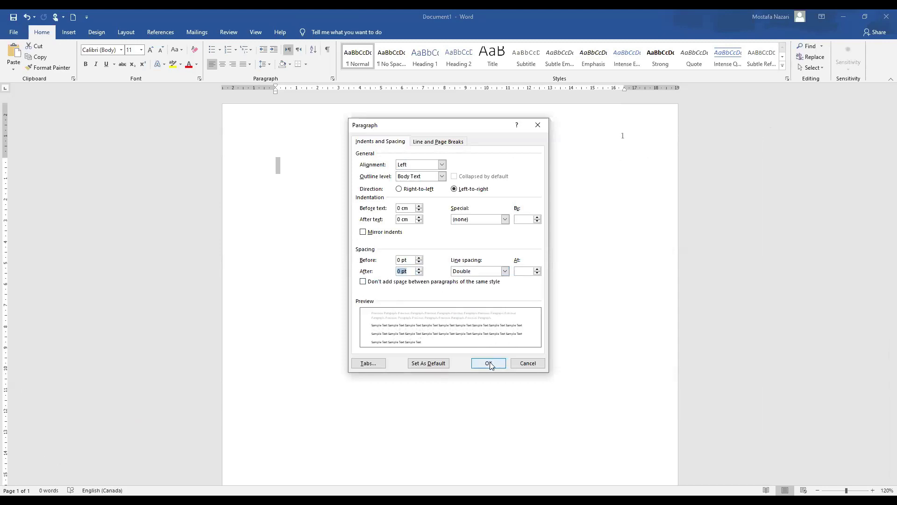
pyautogui.click(488, 363)
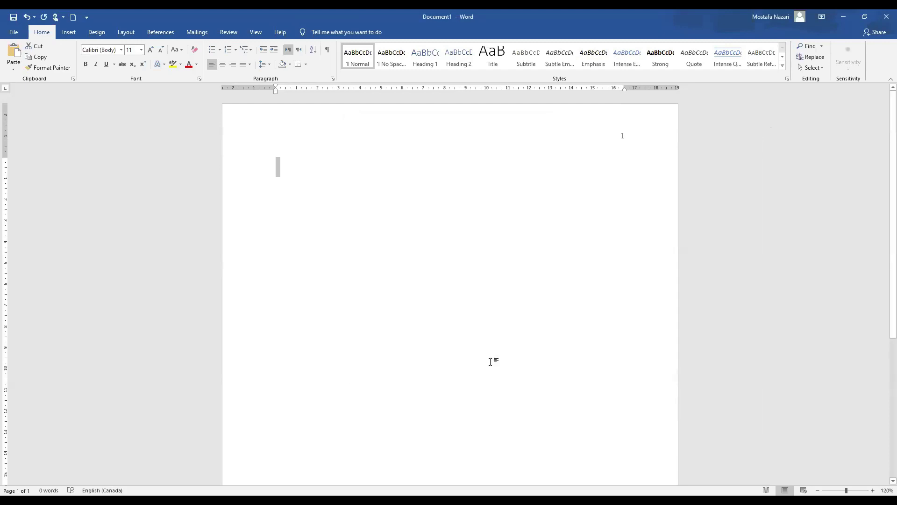
pyautogui.moveTo(307, 188)
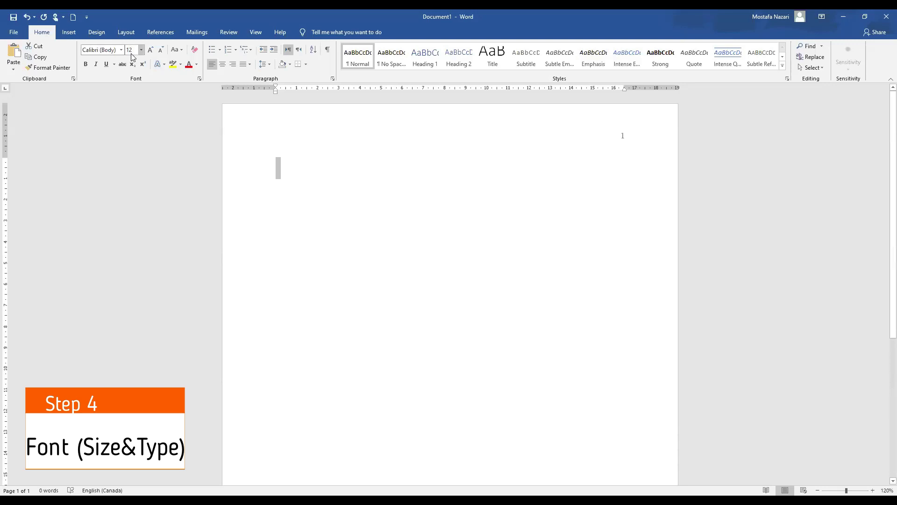
# - Change the body font from Calibri to Times New Roman at 12 pt
pyautogui.click(123, 50)
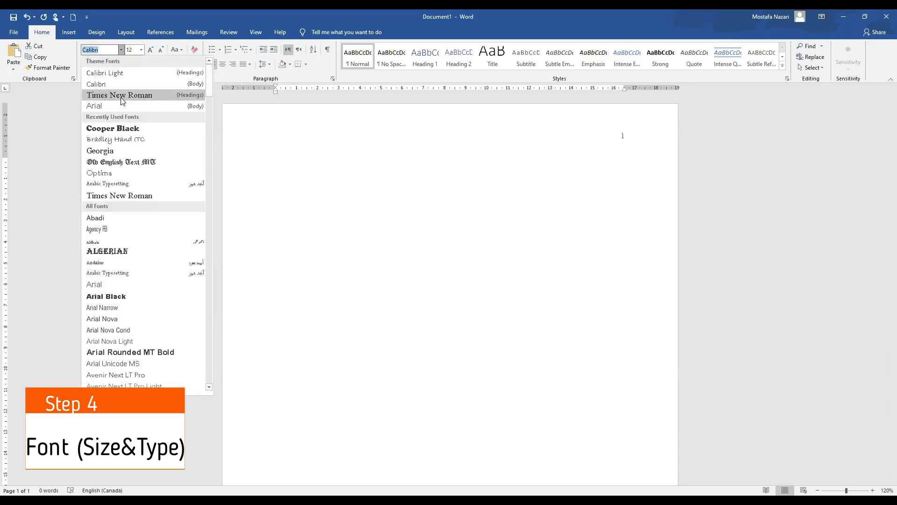
pyautogui.click(119, 95)
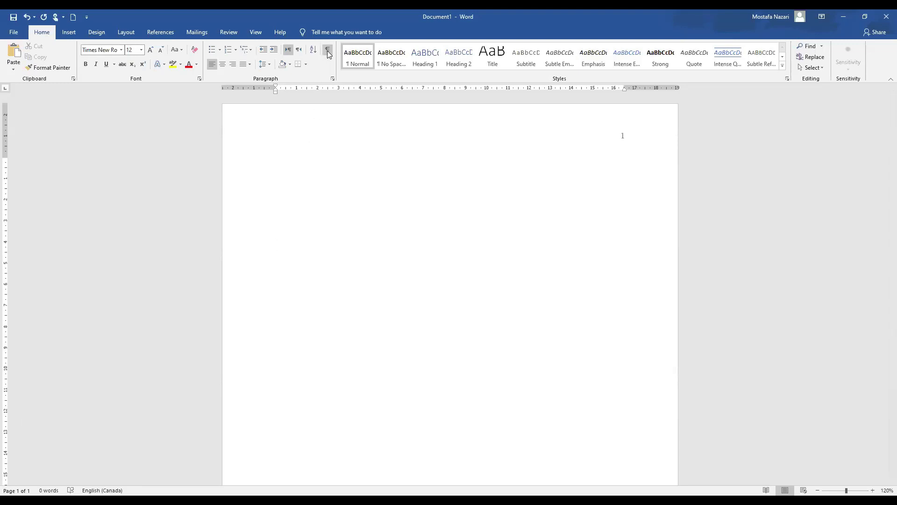
# - Add blank lines, then paste the title 'The Advantages of Online Marketing During the COVID 19 Pandemic' bold and centered
pyautogui.click(327, 50)
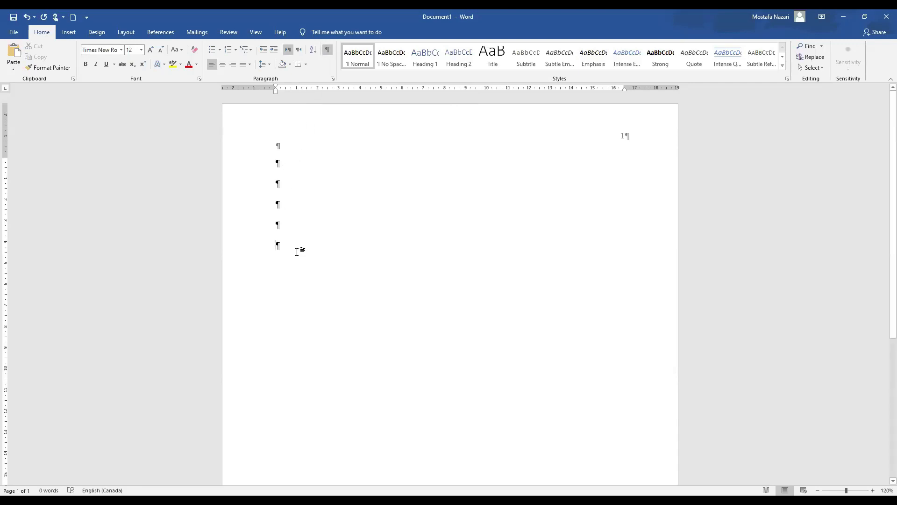
pyautogui.moveTo(283, 247)
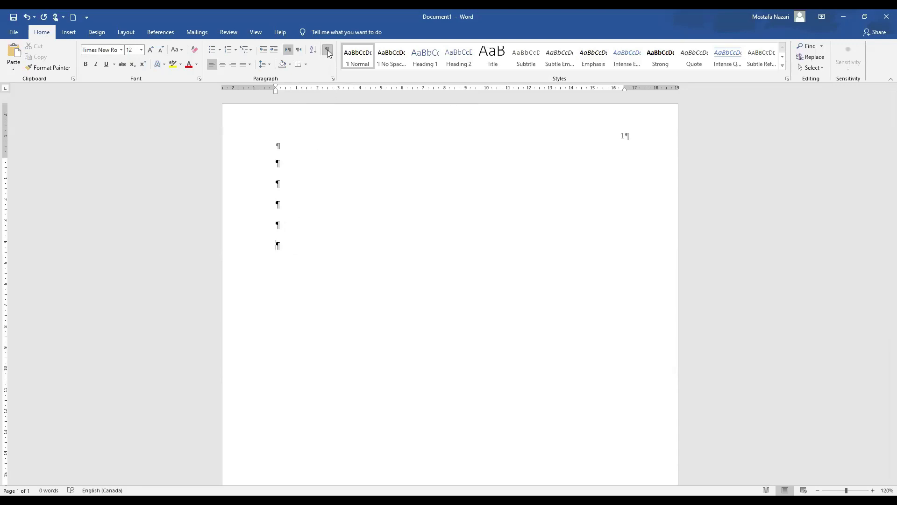
pyautogui.click(327, 50)
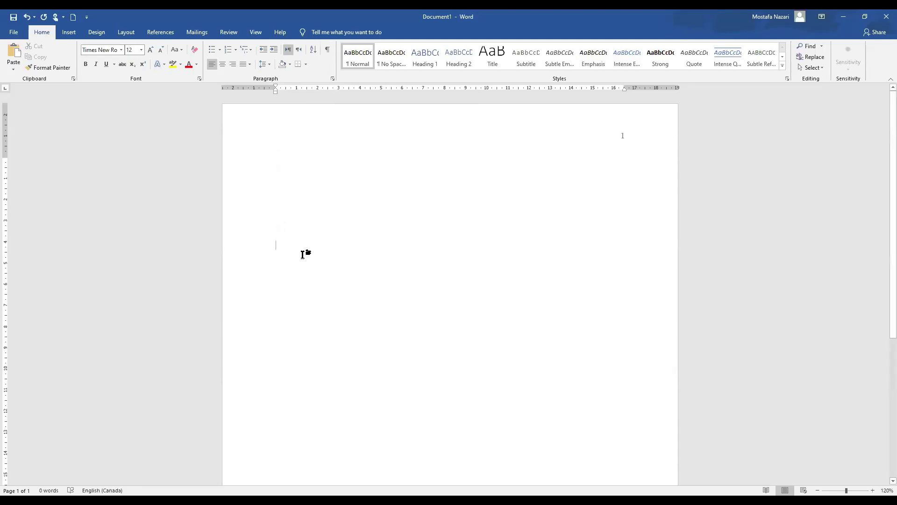
pyautogui.press('ctrl+v')
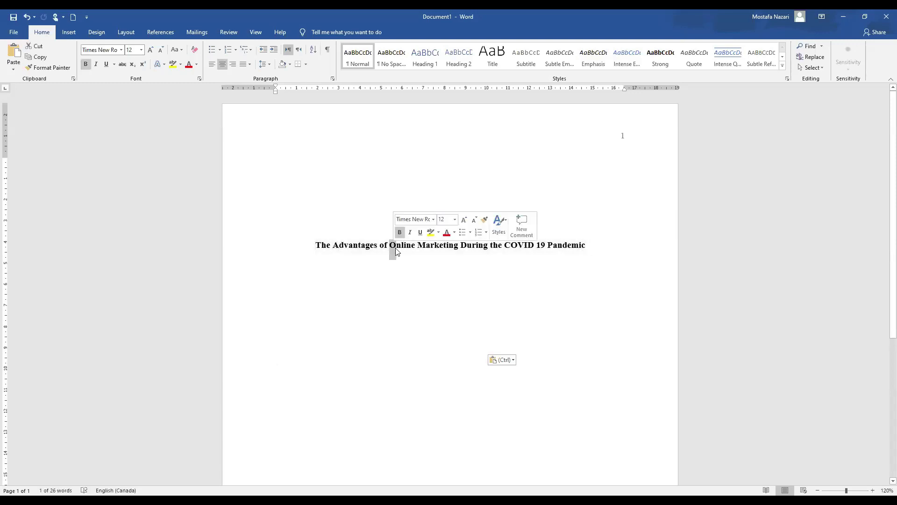
pyautogui.click(404, 263)
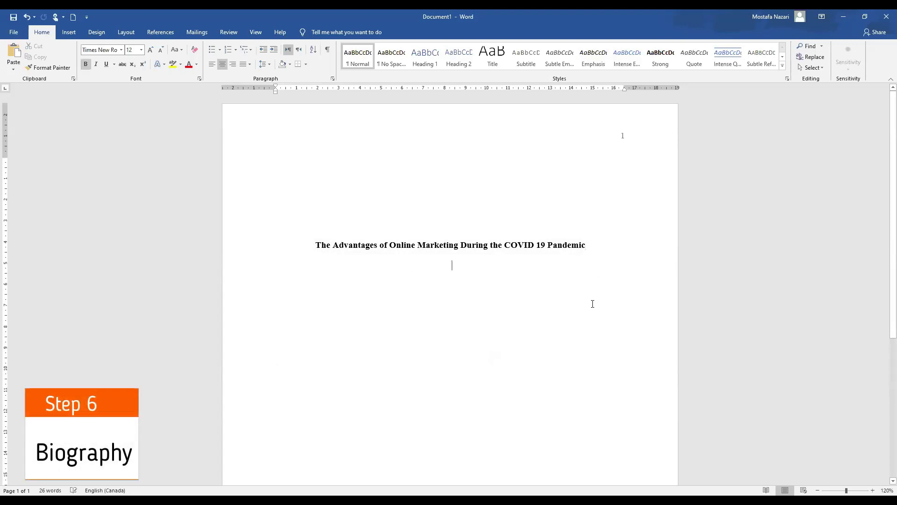
pyautogui.moveTo(314, 118)
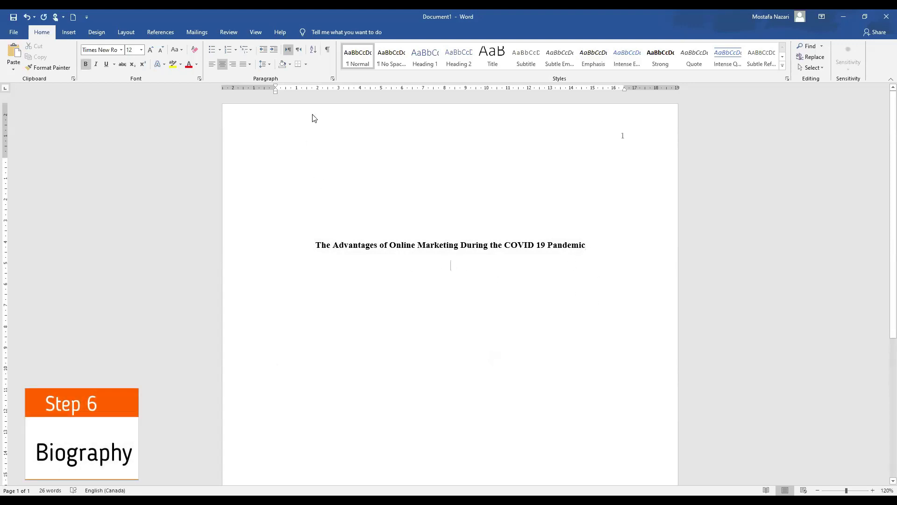
pyautogui.moveTo(437, 180)
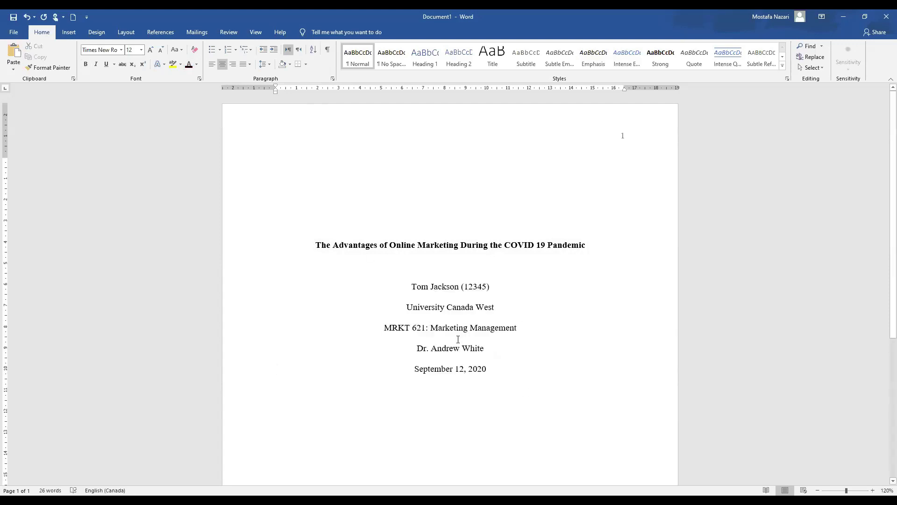
# - Review the course code MRKT 621 selection in the centered author details, then place the insertion point below the date
pyautogui.doubleClick(439, 287)
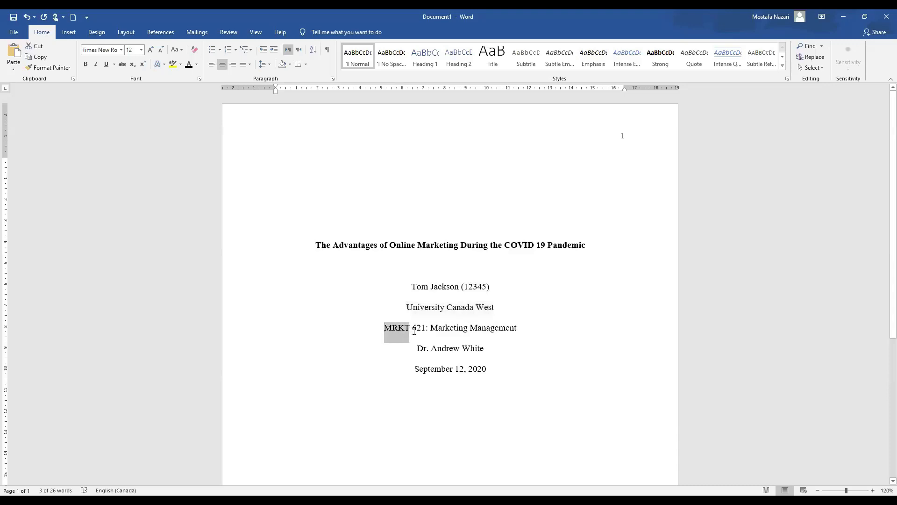
pyautogui.moveTo(385, 327); pyautogui.dragTo(423, 328)
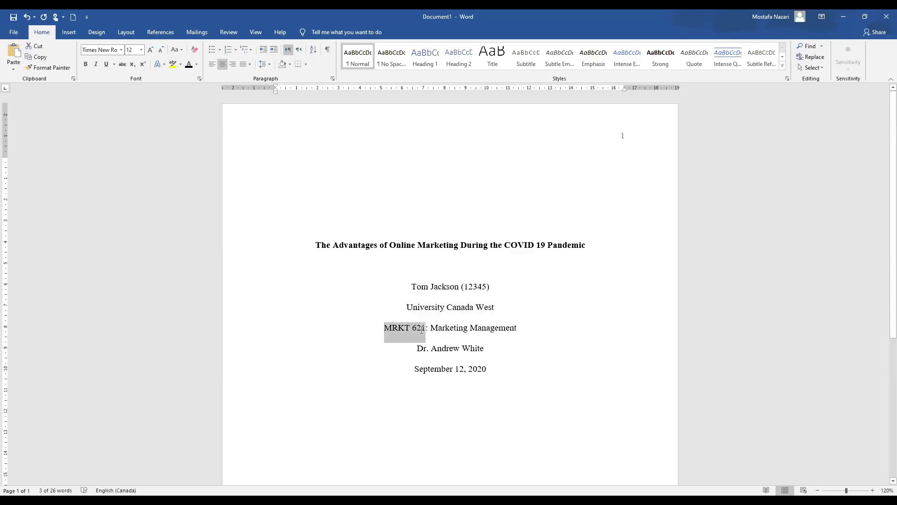
pyautogui.moveTo(430, 327); pyautogui.dragTo(517, 327)
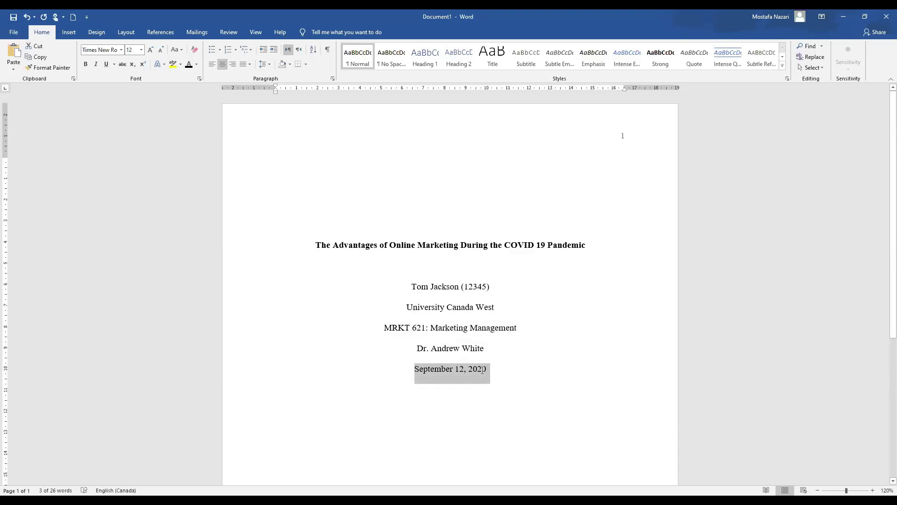
pyautogui.click(467, 398)
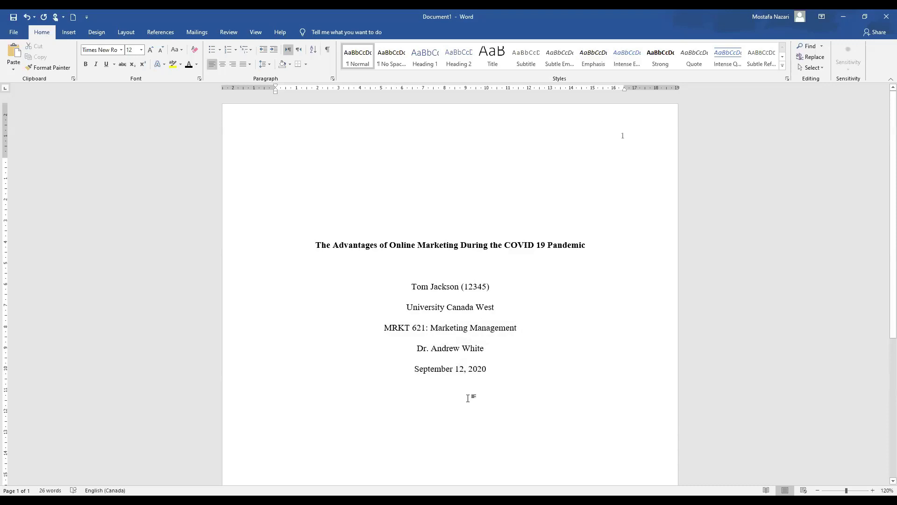
pyautogui.click(275, 389)
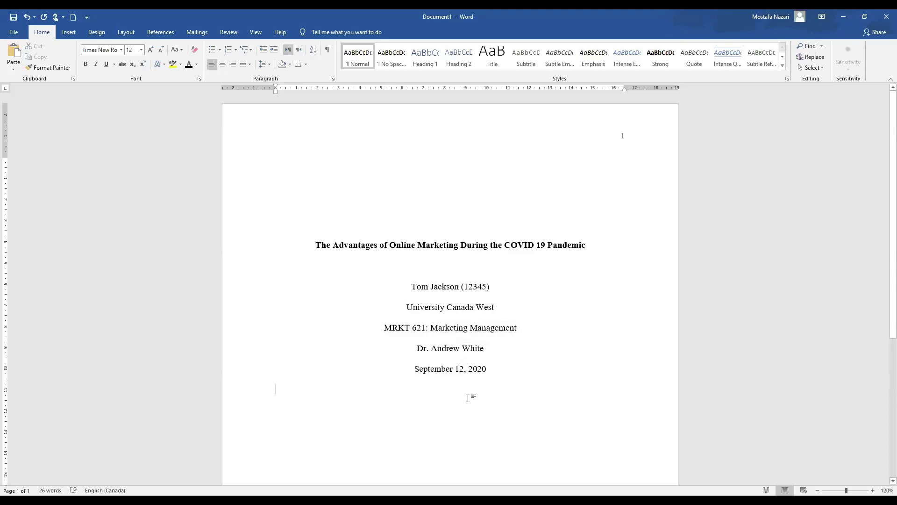